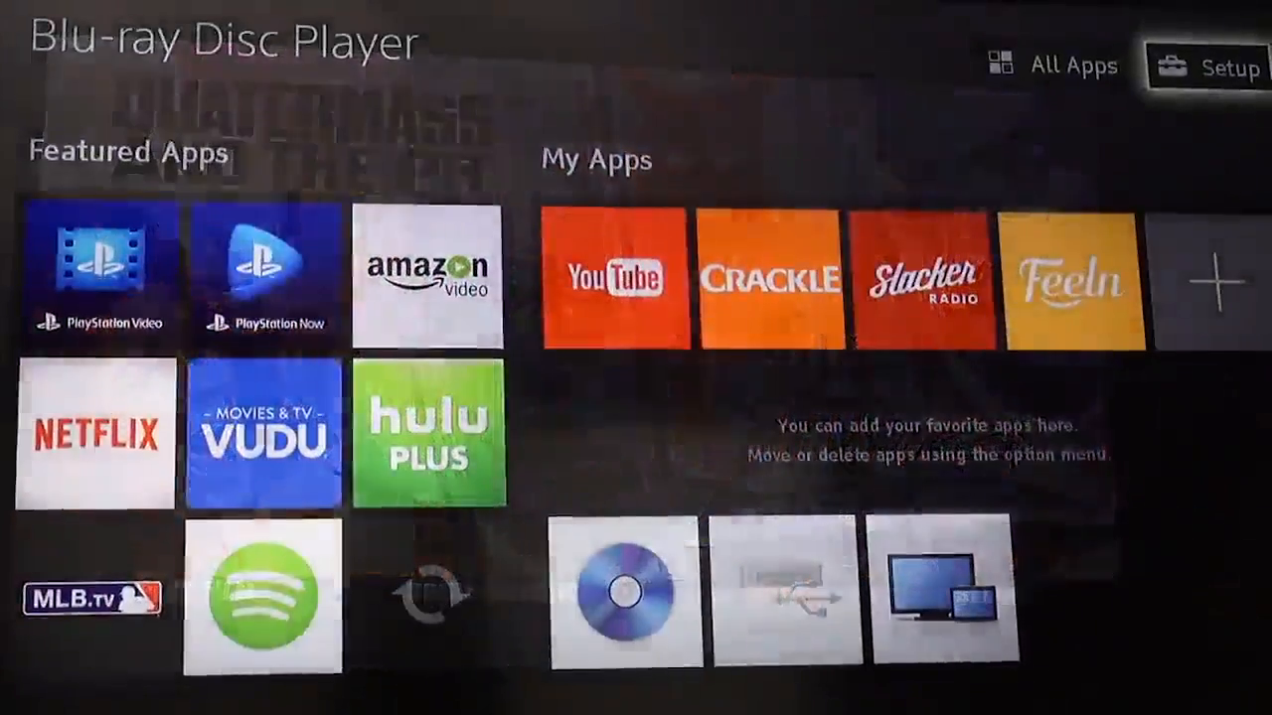
Step: Select Setup in the top-right corner of the home screen
click(1229, 66)
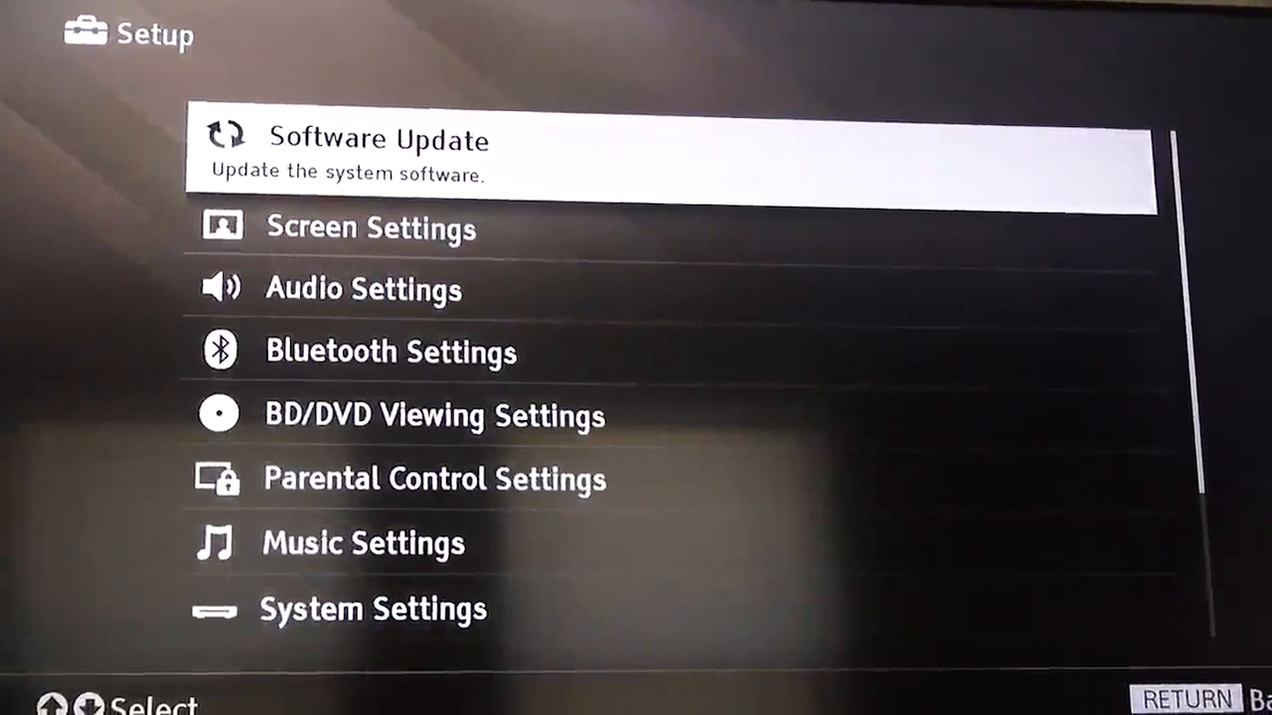
Step: Move the highlight down past Audio Settings to Bluetooth Settings
key(down)
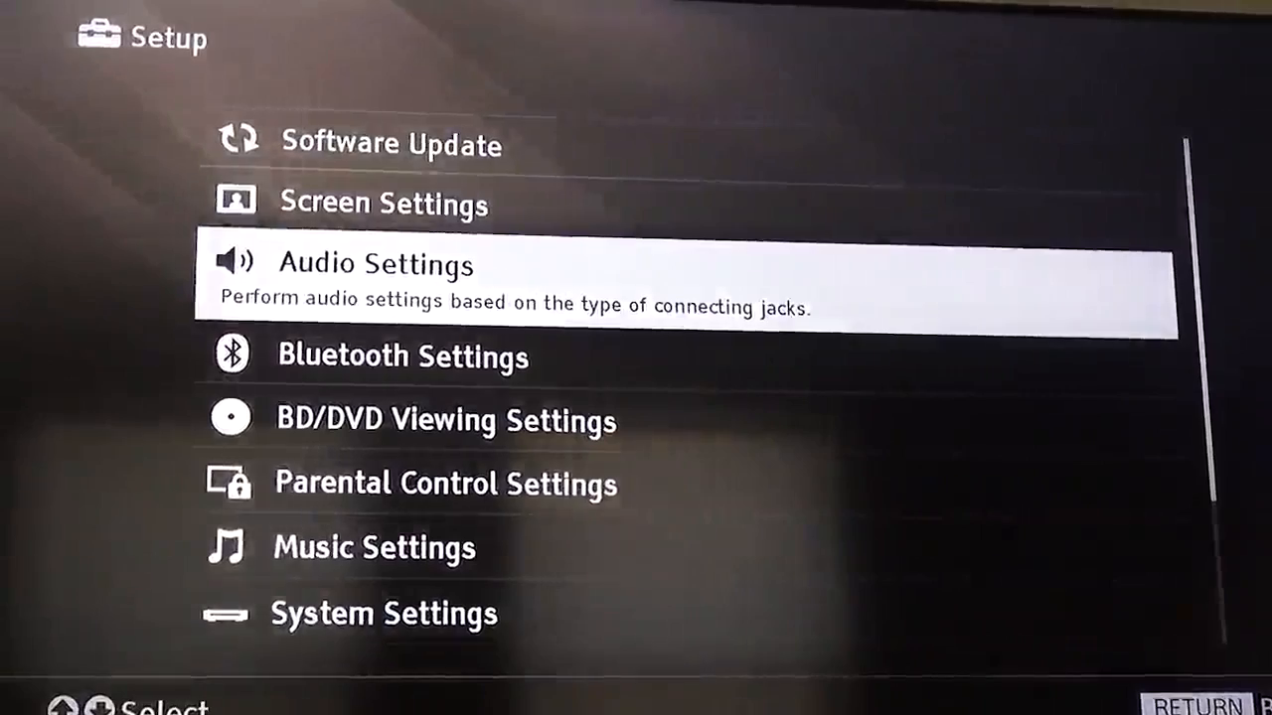
key(Down)
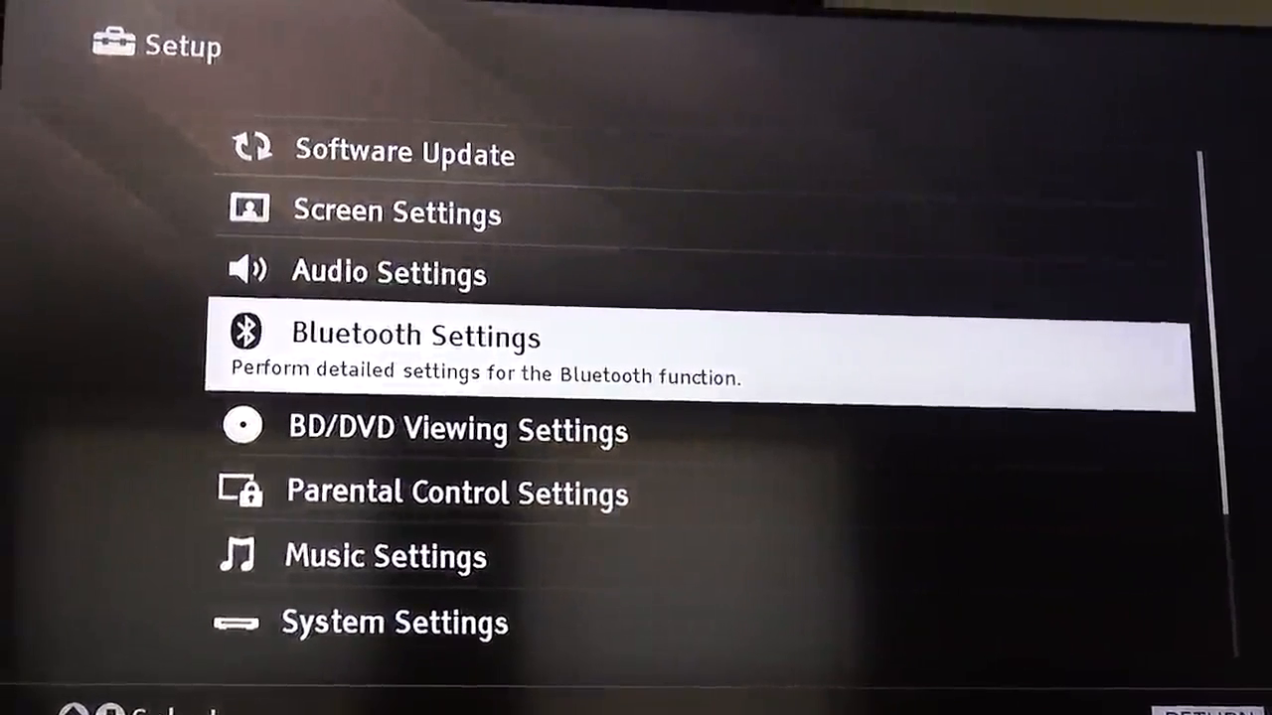